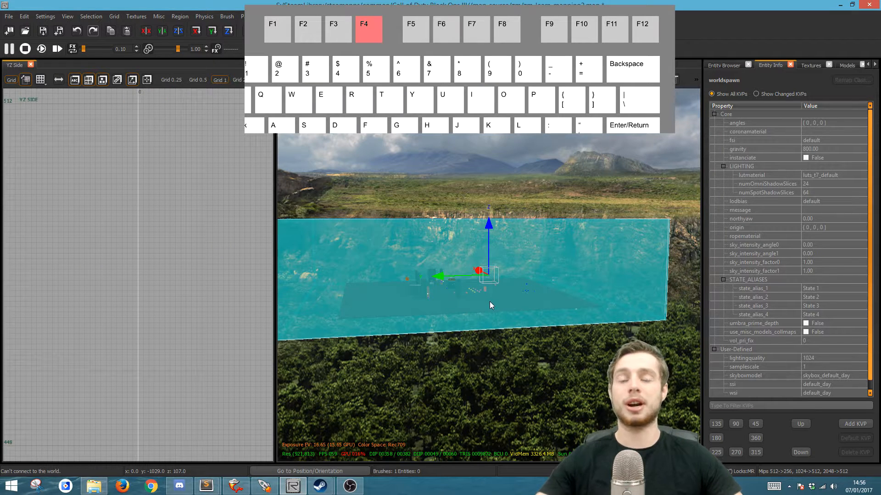
mouse_move(534, 307)
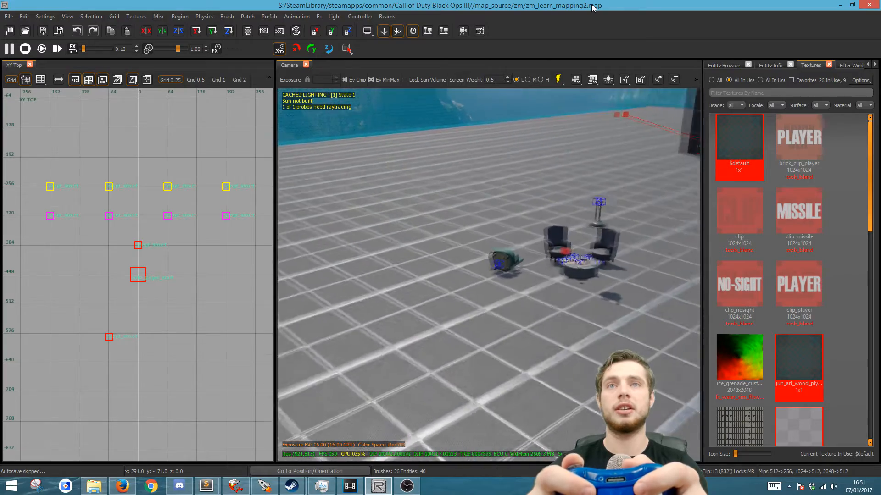
Step: Fly the camera through the level toward the chairs and table group
left_click(769, 64)
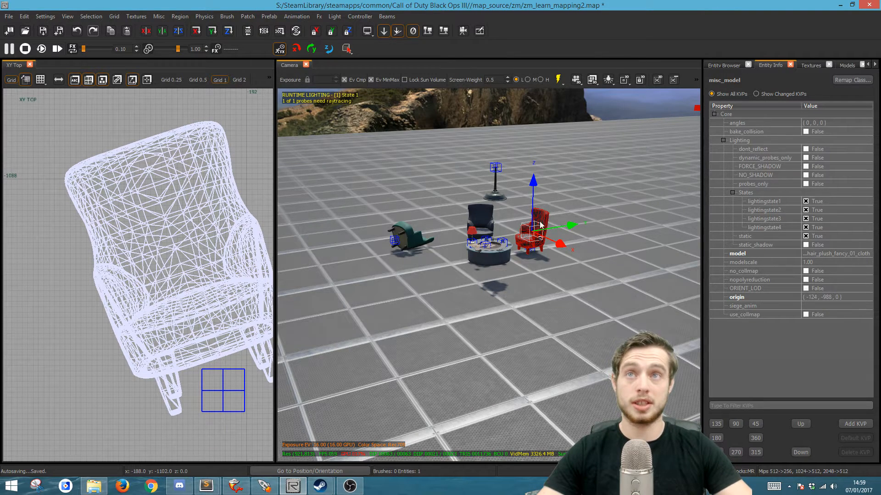
mouse_move(500, 276)
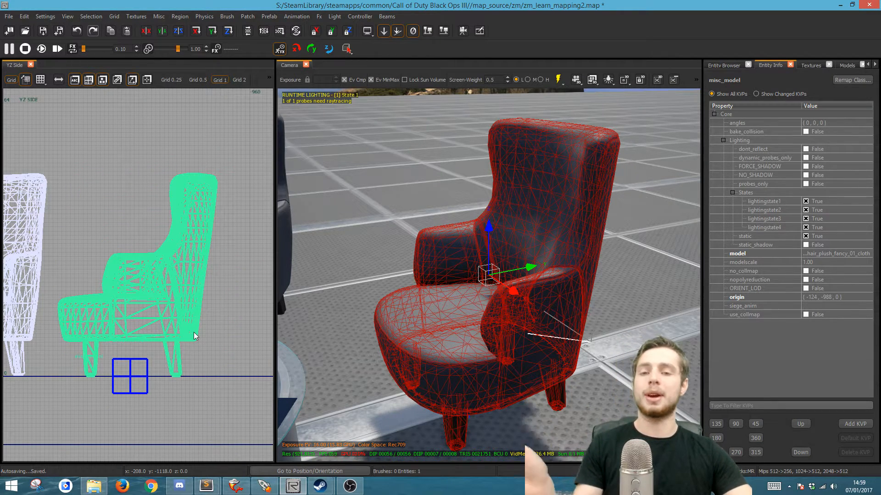
mouse_move(153, 387)
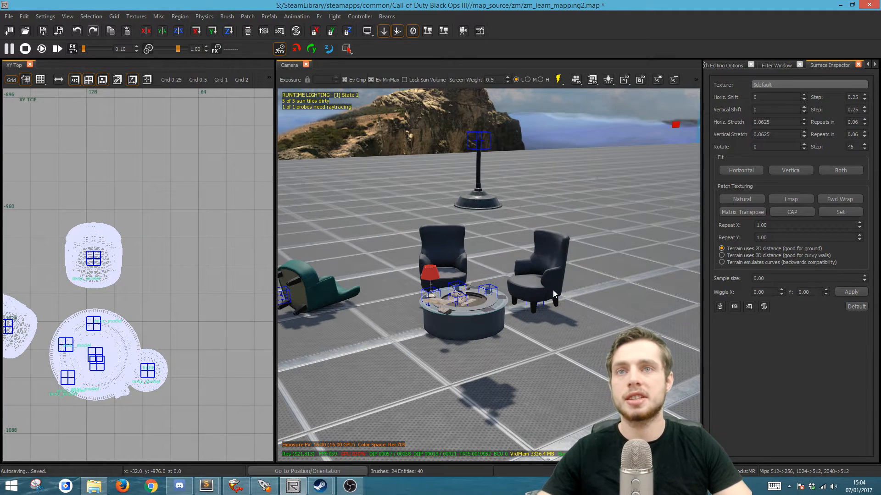
Step: Bring up the Surface Inspector beside the seating area overview
left_click(542, 264)
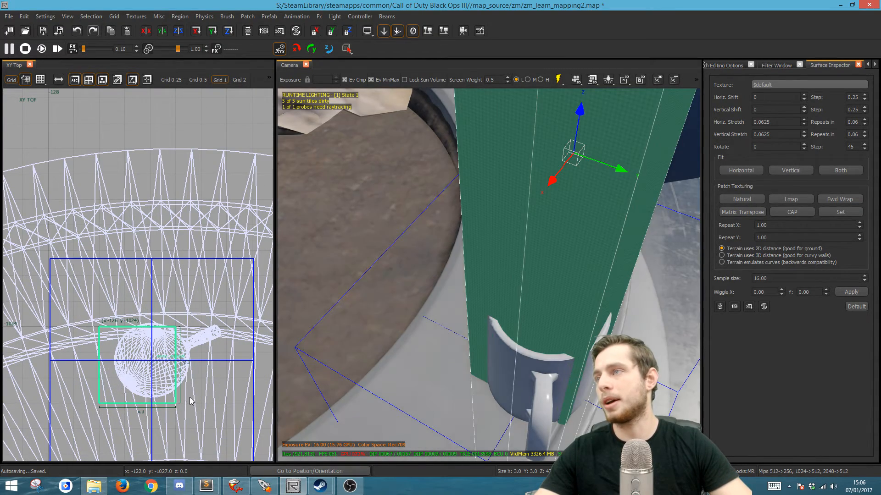
Step: Open the Patch operations list to adjust the tall cylinder over the mug
left_click(247, 16)
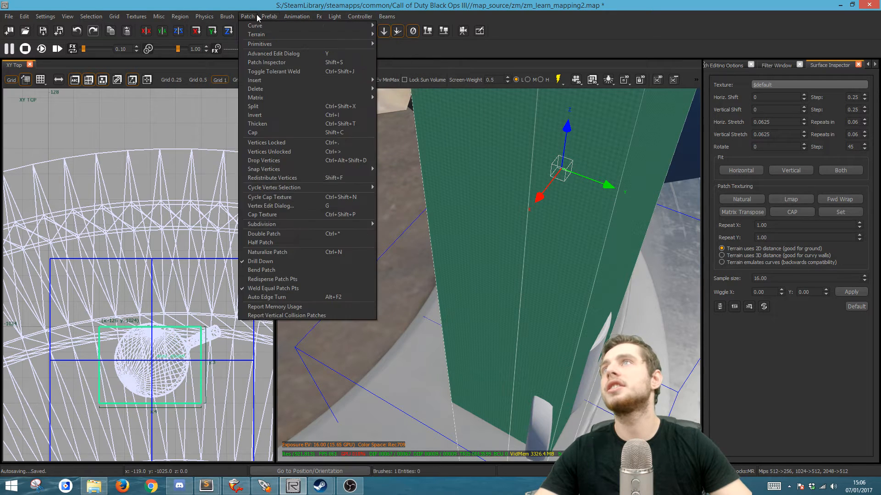
mouse_move(254, 26)
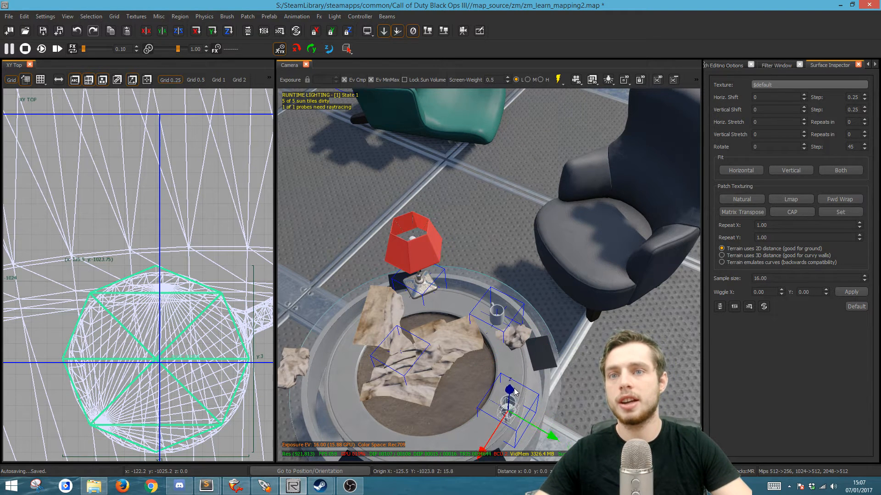
Step: Zoom to the mug and select the liquid cylinder inside it for the water texture
left_click_drag(511, 390, 509, 399)
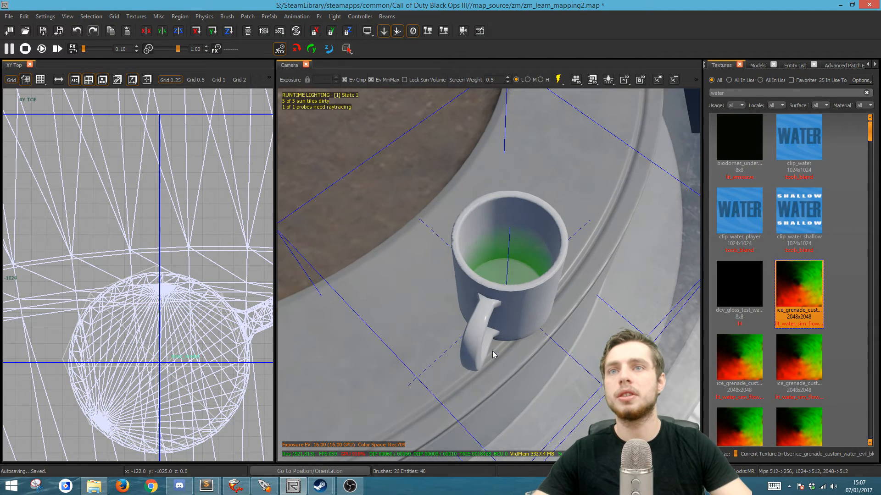
left_click(505, 264)
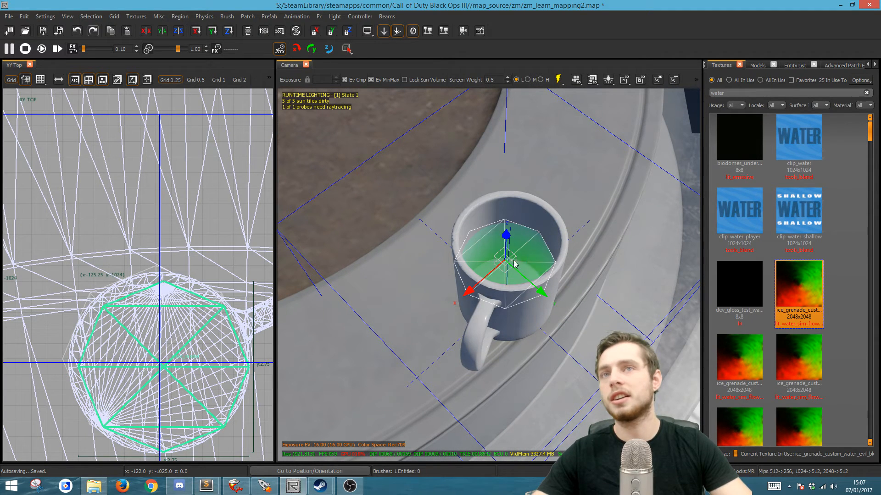